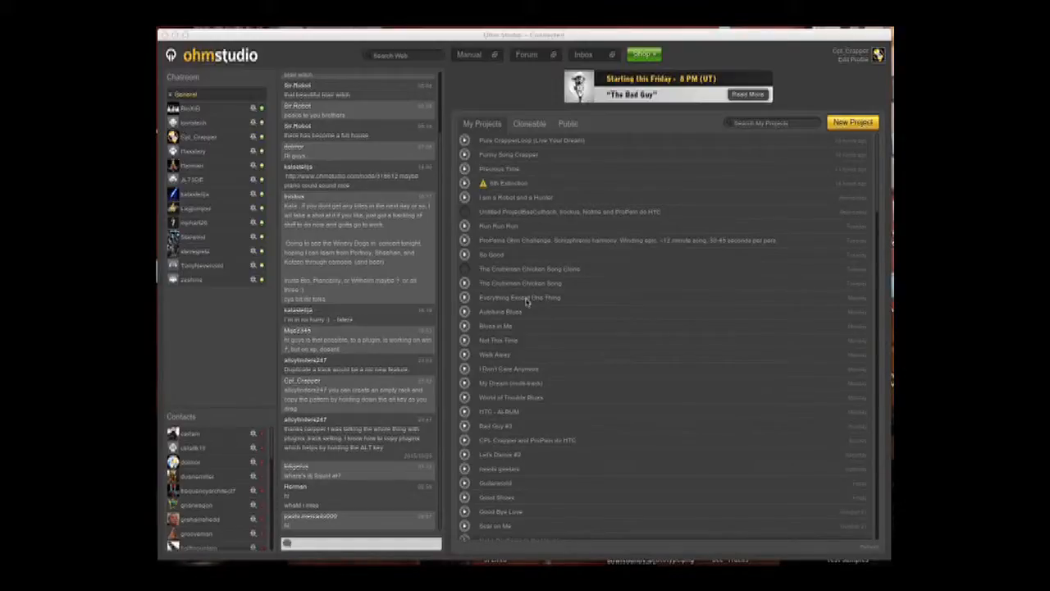
pyautogui.moveTo(626, 251)
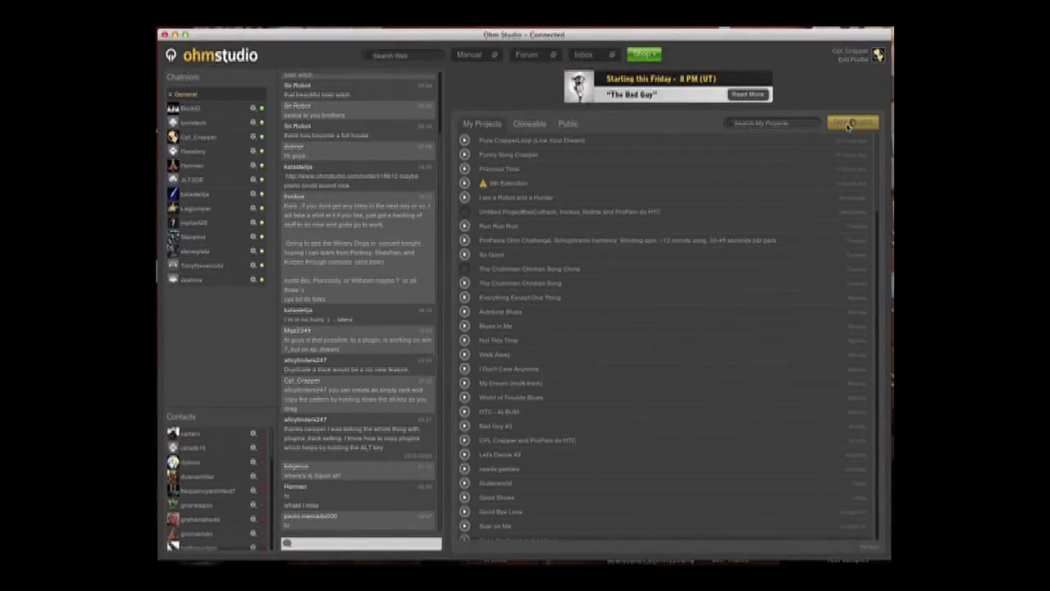
# Step: Create a new project named 'Midi Lesson' and open it
pyautogui.click(852, 122)
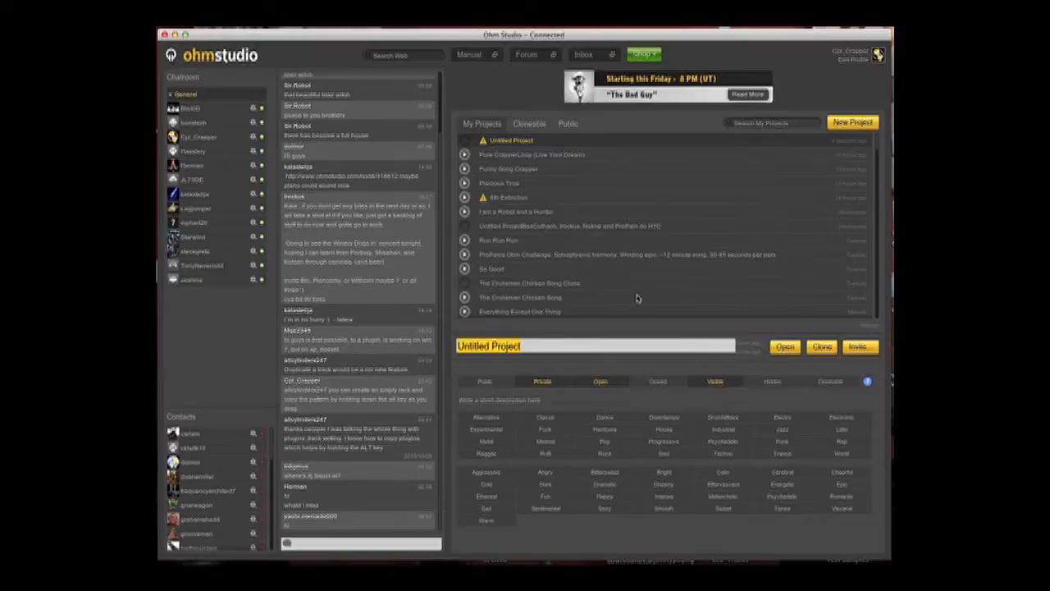
pyautogui.click(531, 346)
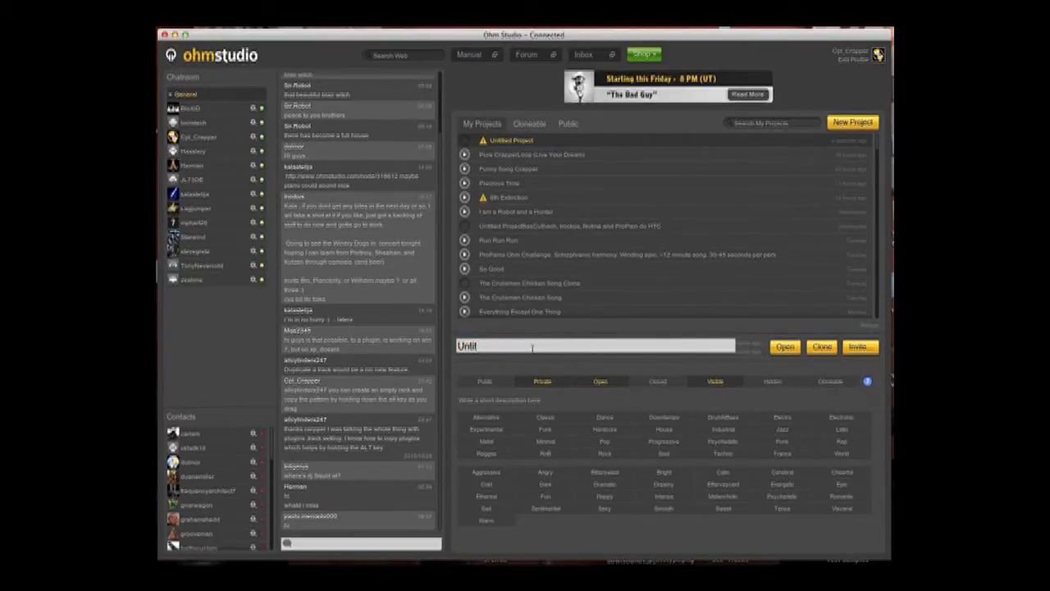
pyautogui.click(597, 345)
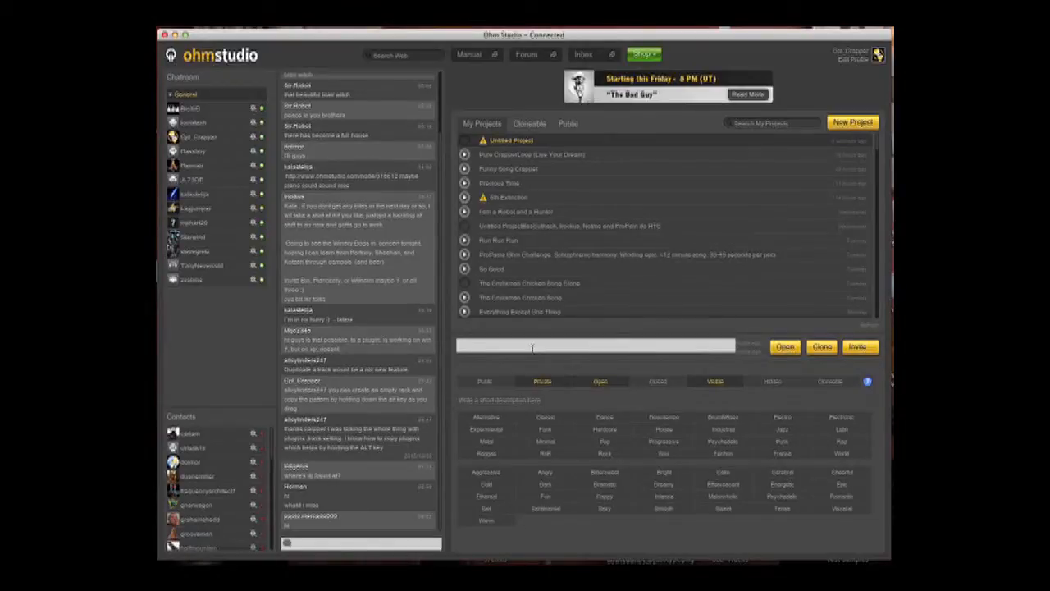
pyautogui.write('Midi')
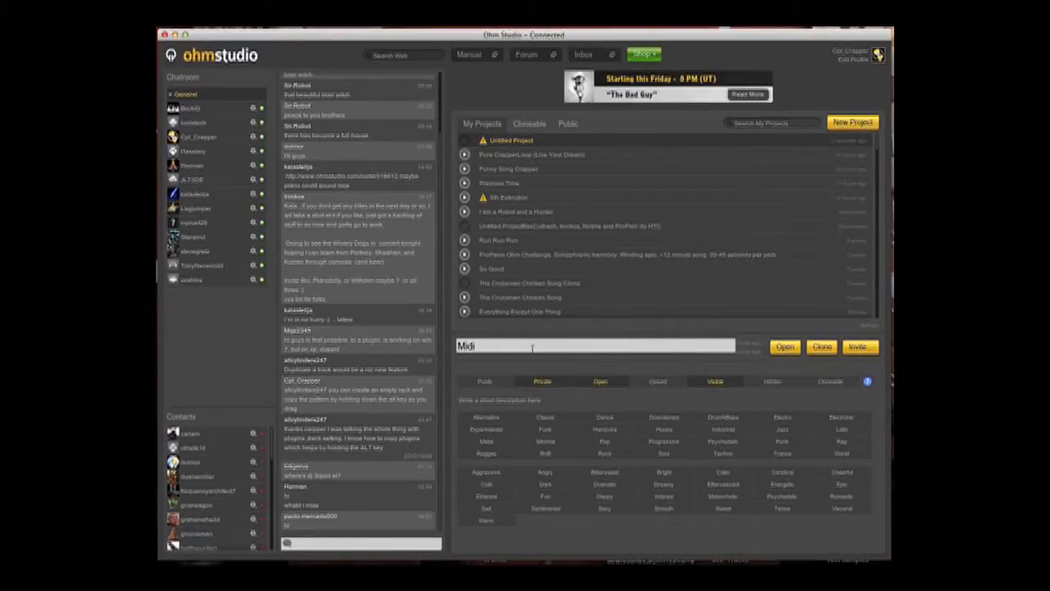
pyautogui.write('Lesson')
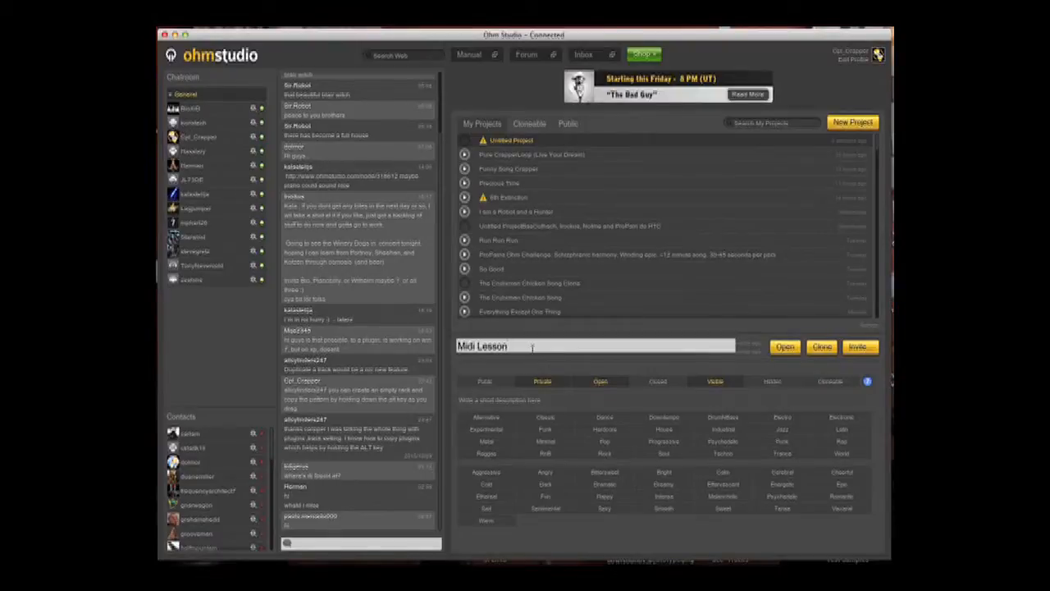
pyautogui.moveTo(534, 361)
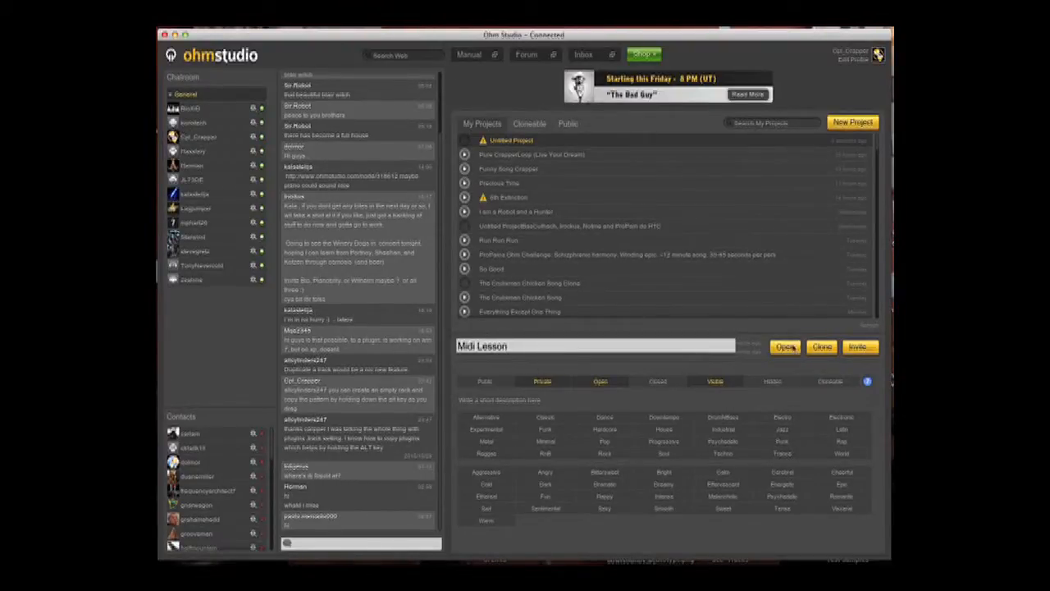
pyautogui.click(785, 347)
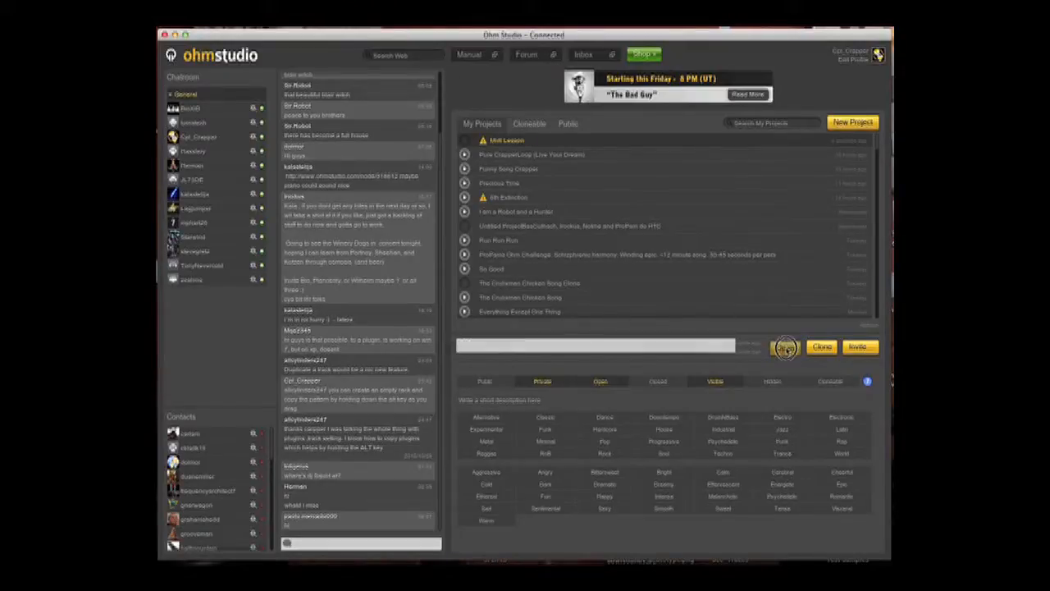
# Step: Open the Midi Lesson project into the studio workspace
pyautogui.click(787, 347)
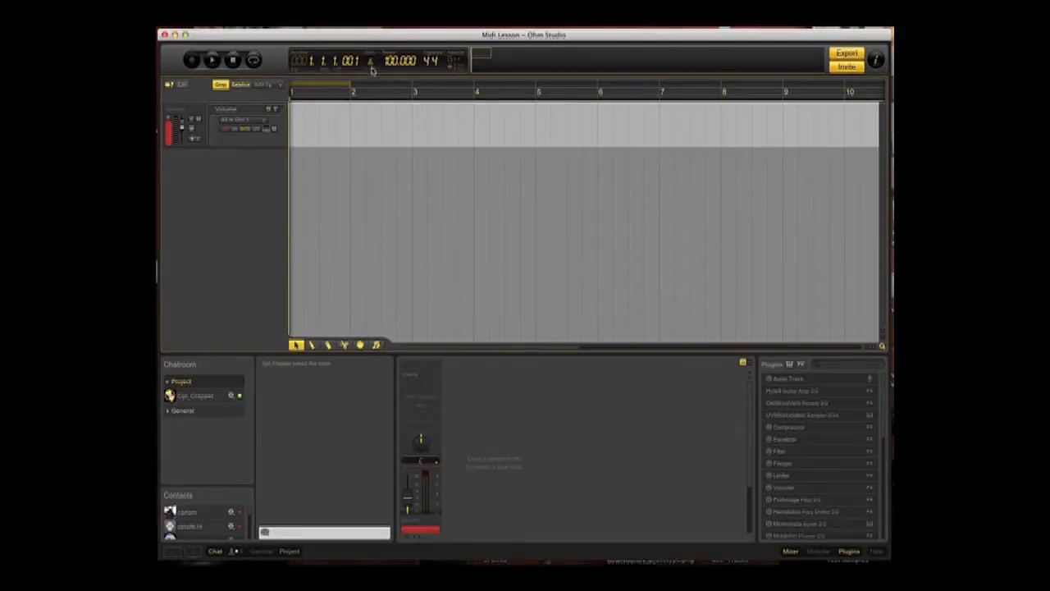
pyautogui.moveTo(386, 127)
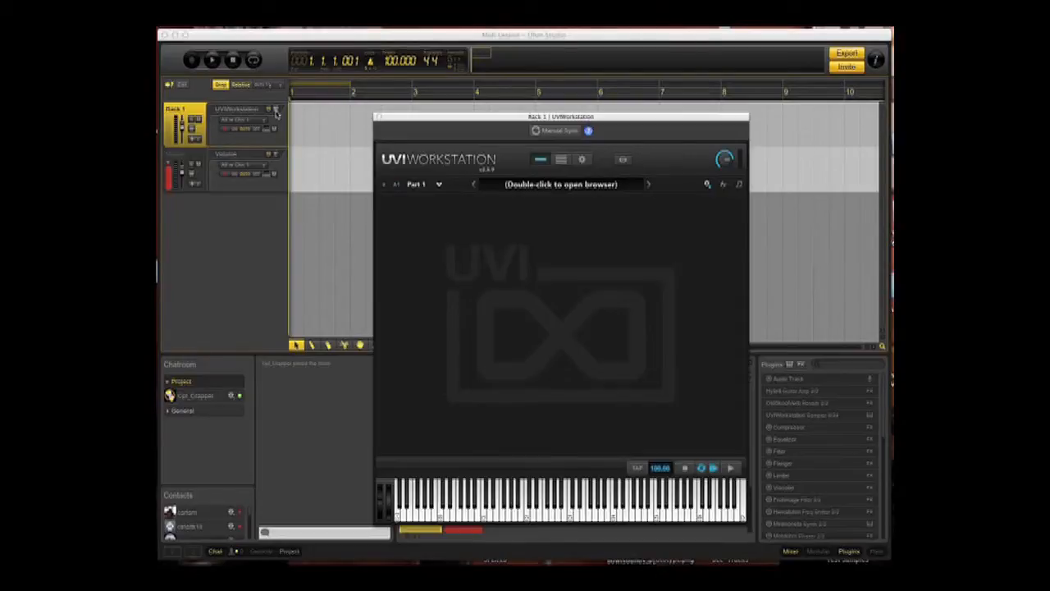
pyautogui.moveTo(519, 228)
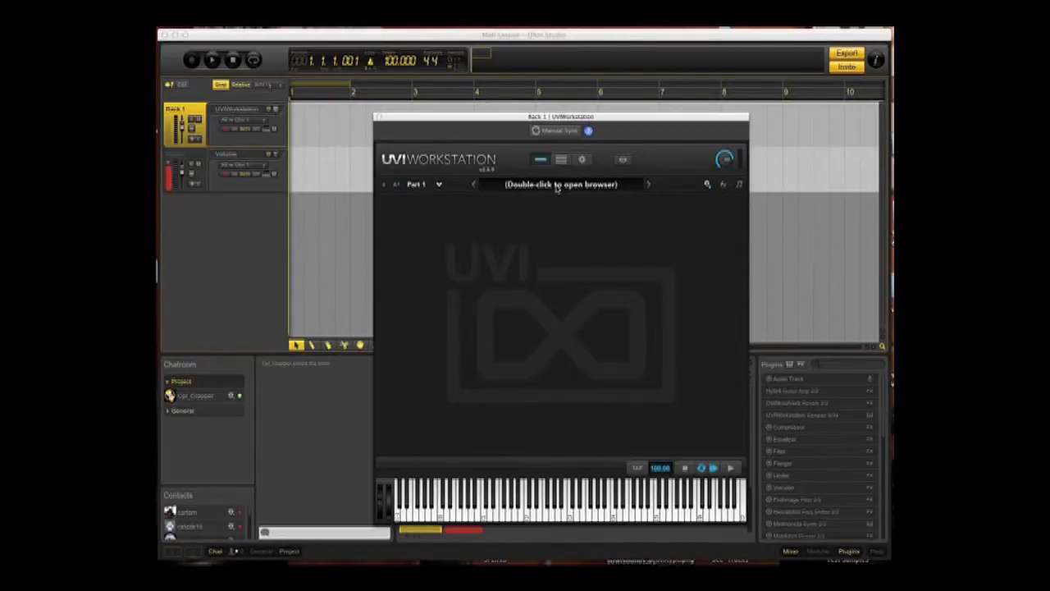
# Step: Browse OhmPlug > 1-Keyboards > Acoustic in UVI Workstation and select Acoustic Grand Piano
pyautogui.doubleClick(556, 184)
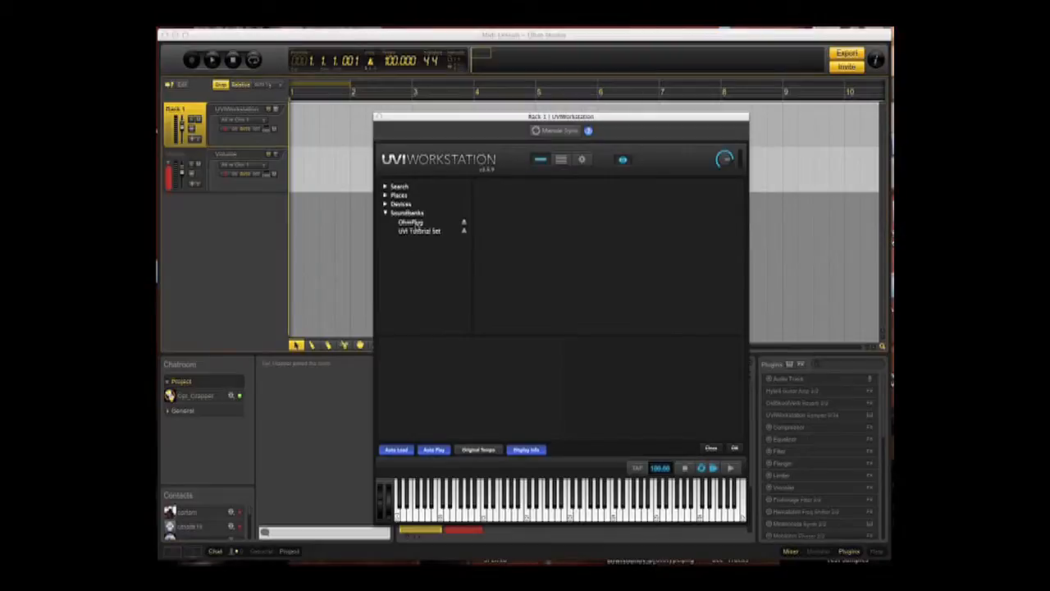
pyautogui.click(410, 221)
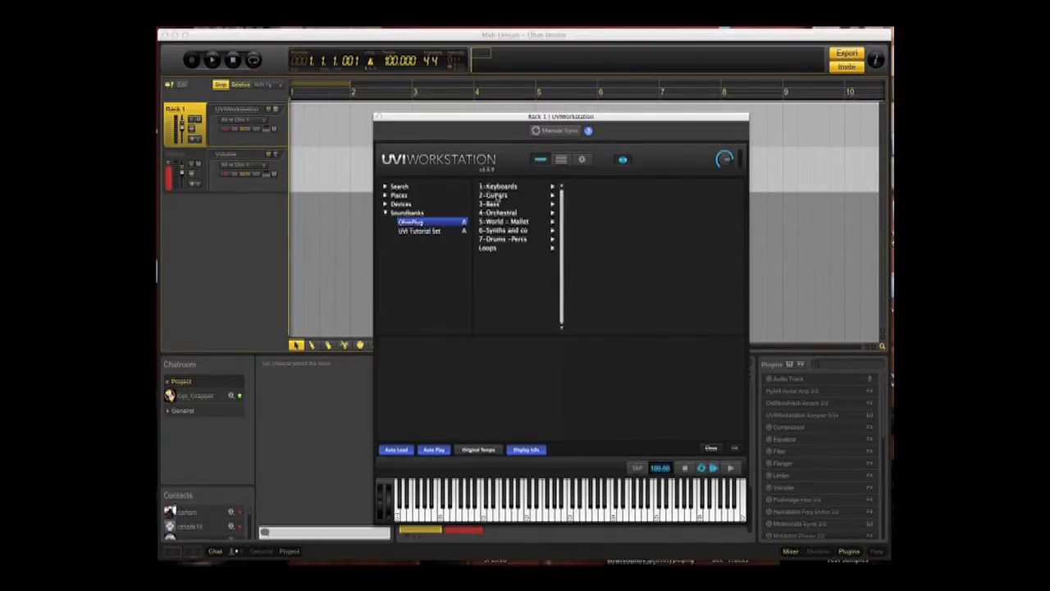
pyautogui.click(501, 186)
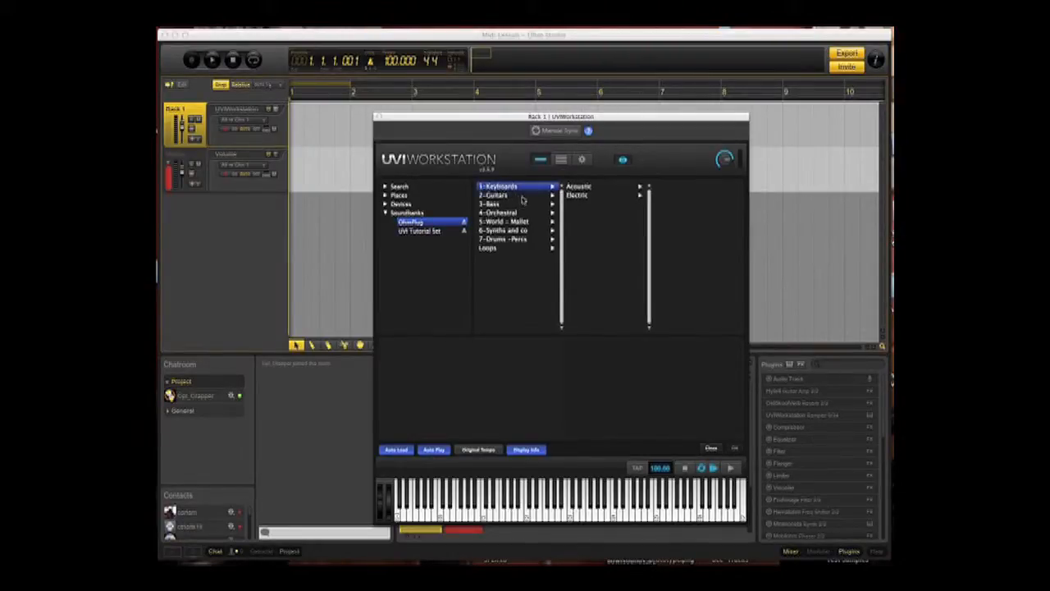
pyautogui.click(580, 186)
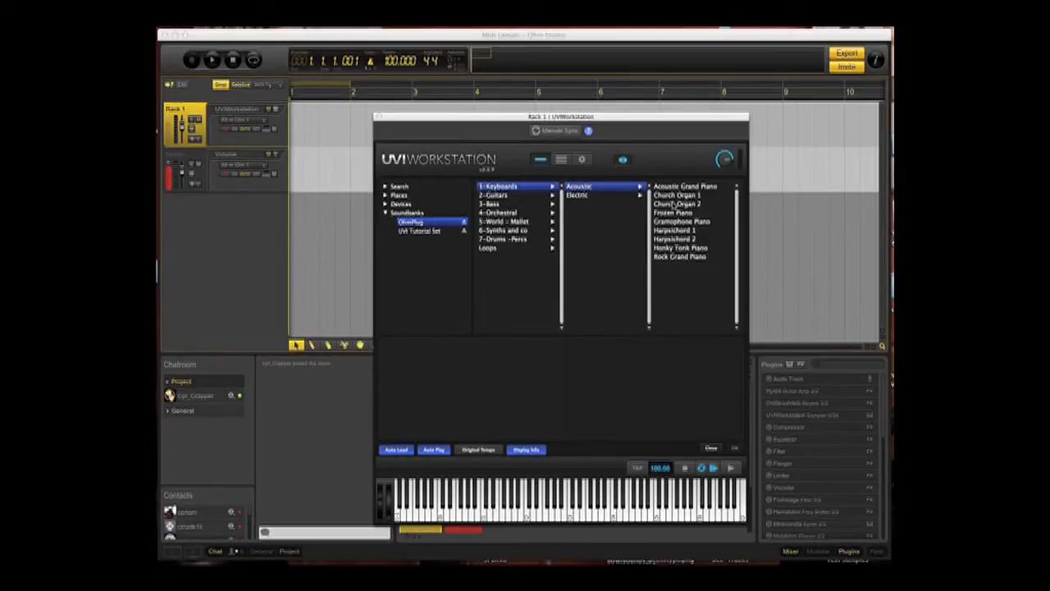
pyautogui.click(687, 185)
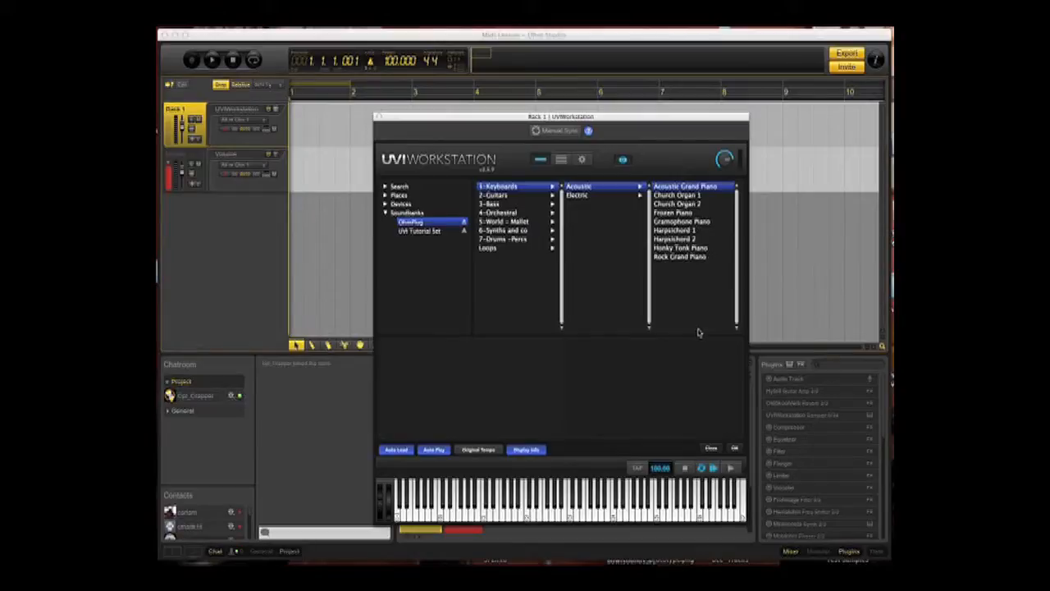
pyautogui.moveTo(735, 450)
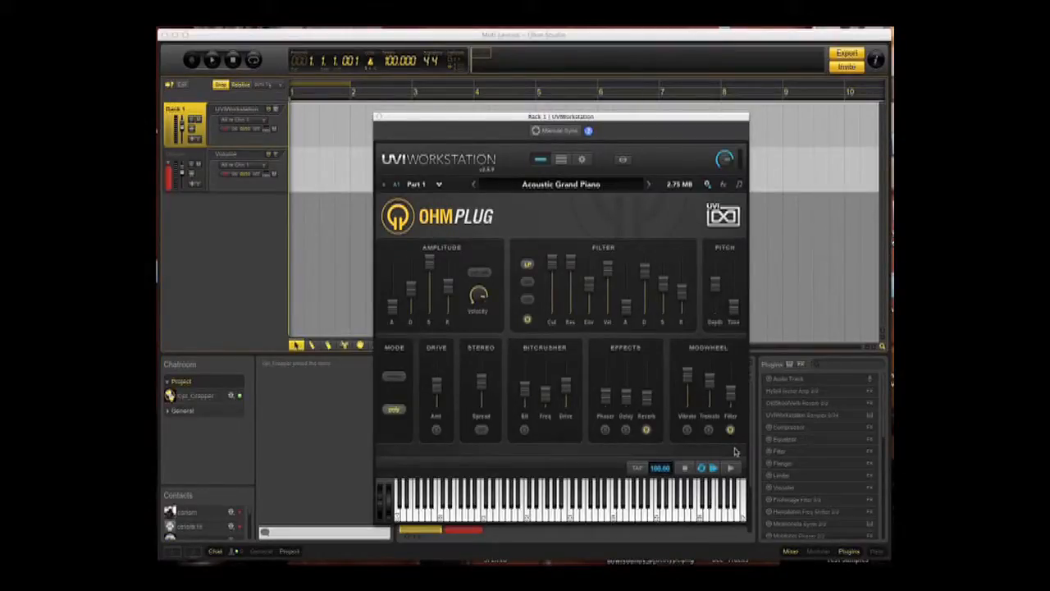
pyautogui.moveTo(720, 414)
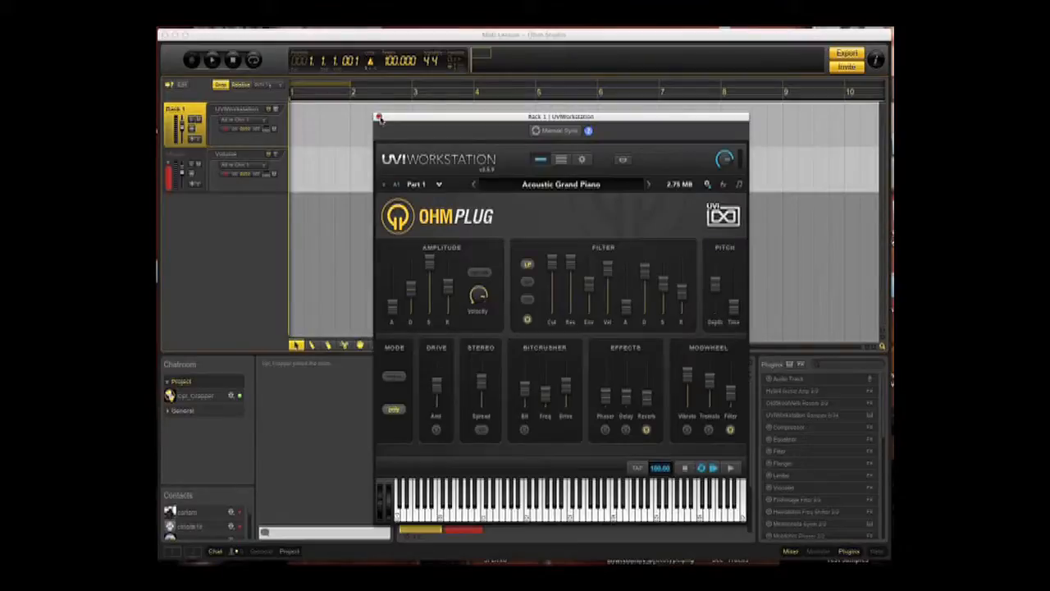
# Step: Close the UVI Workstation window with Acoustic Grand Piano loaded
pyautogui.click(378, 117)
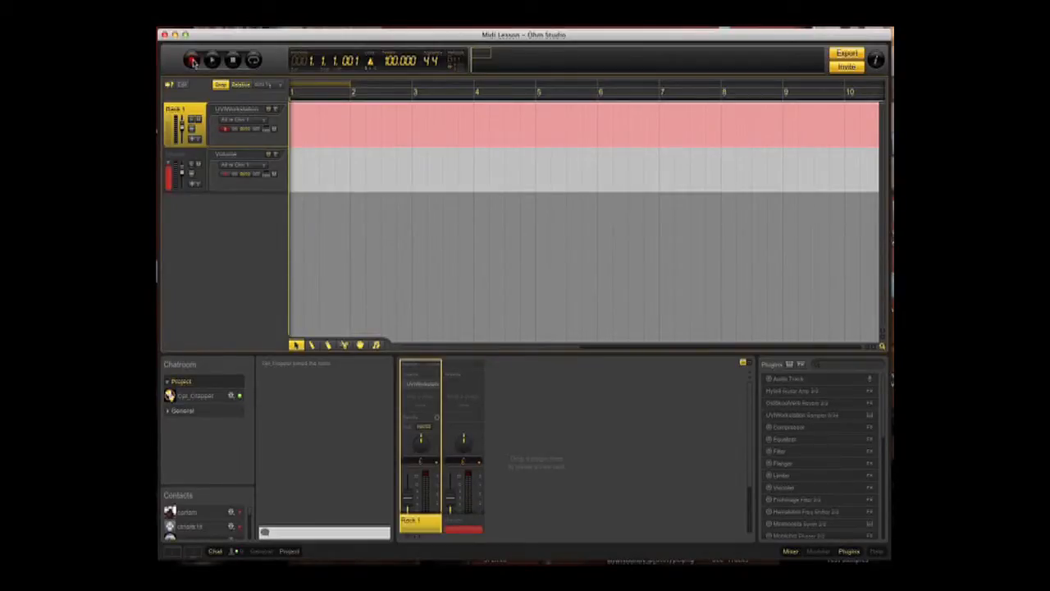
# Step: Record a piano MIDI clip on Rack 1 over about five bars
pyautogui.click(193, 62)
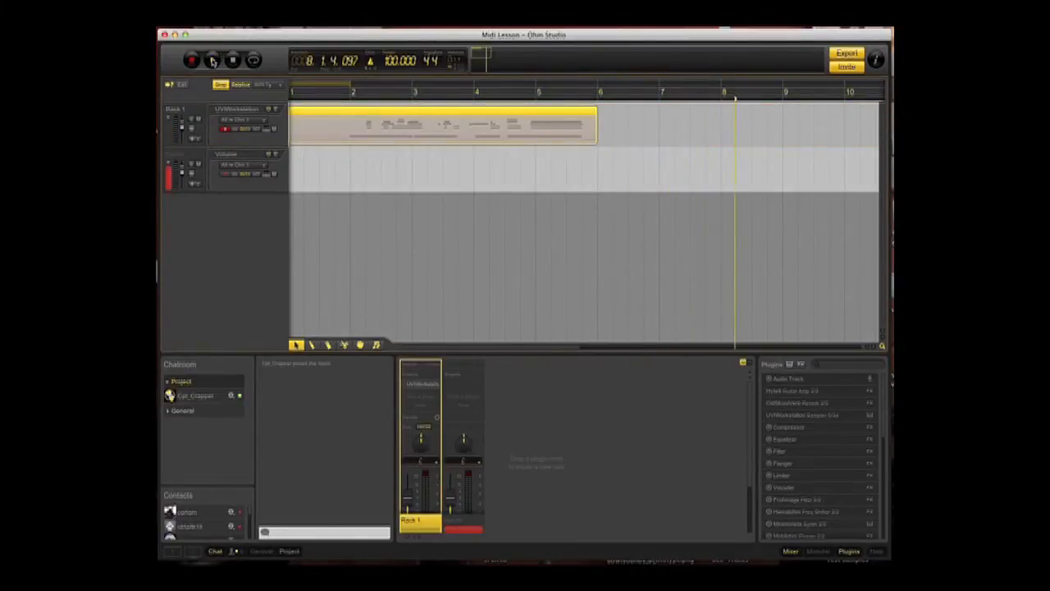
pyautogui.click(215, 61)
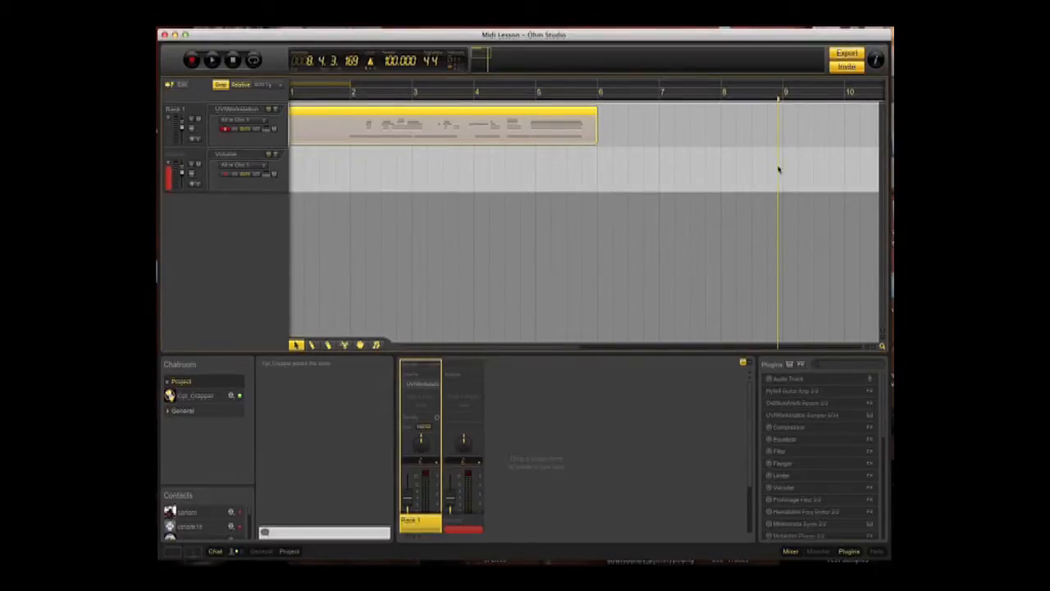
pyautogui.moveTo(773, 136)
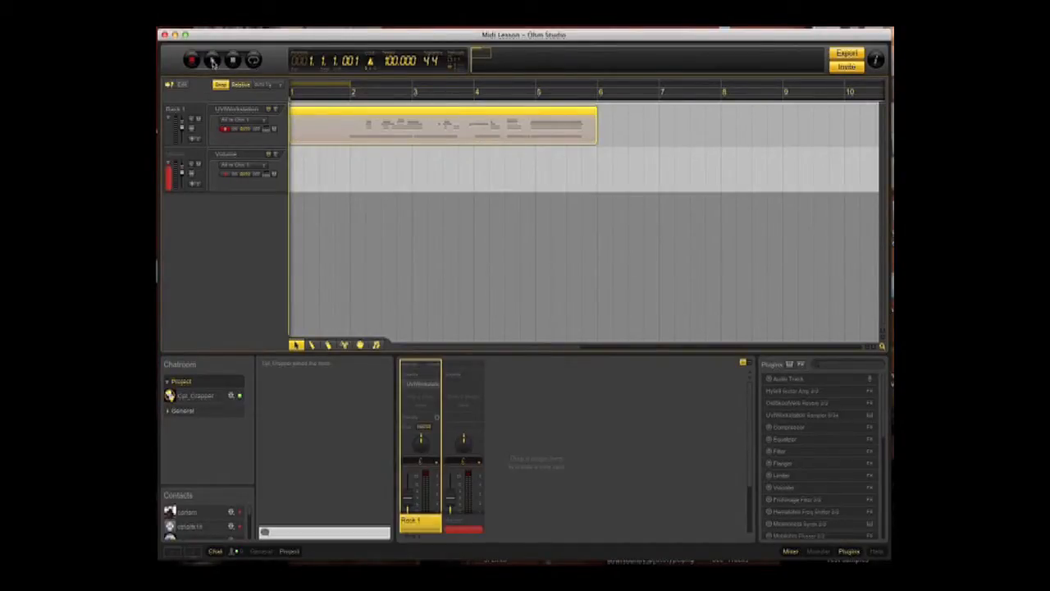
pyautogui.click(211, 62)
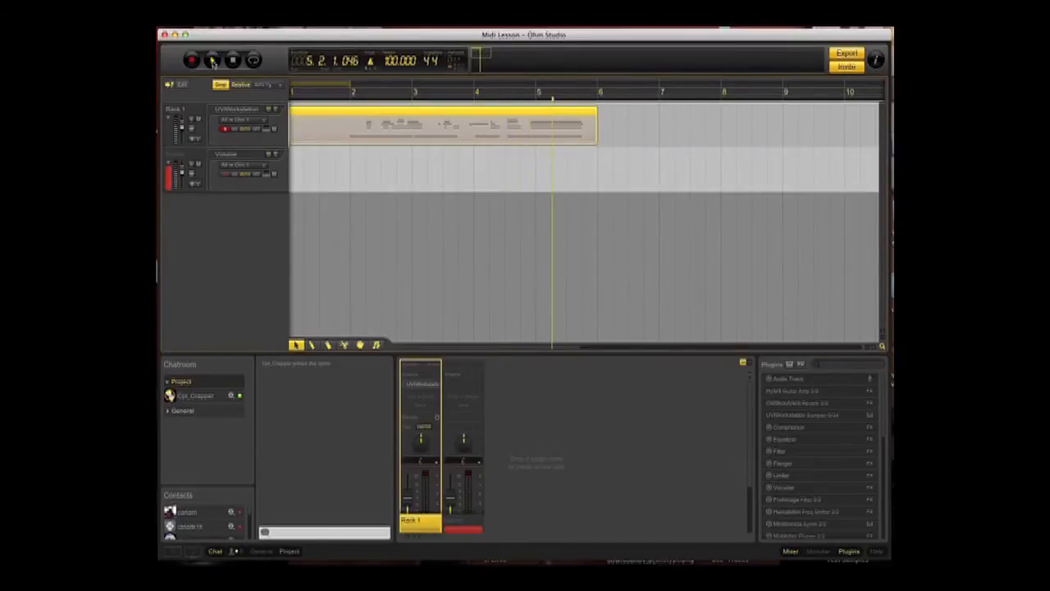
pyautogui.click(215, 62)
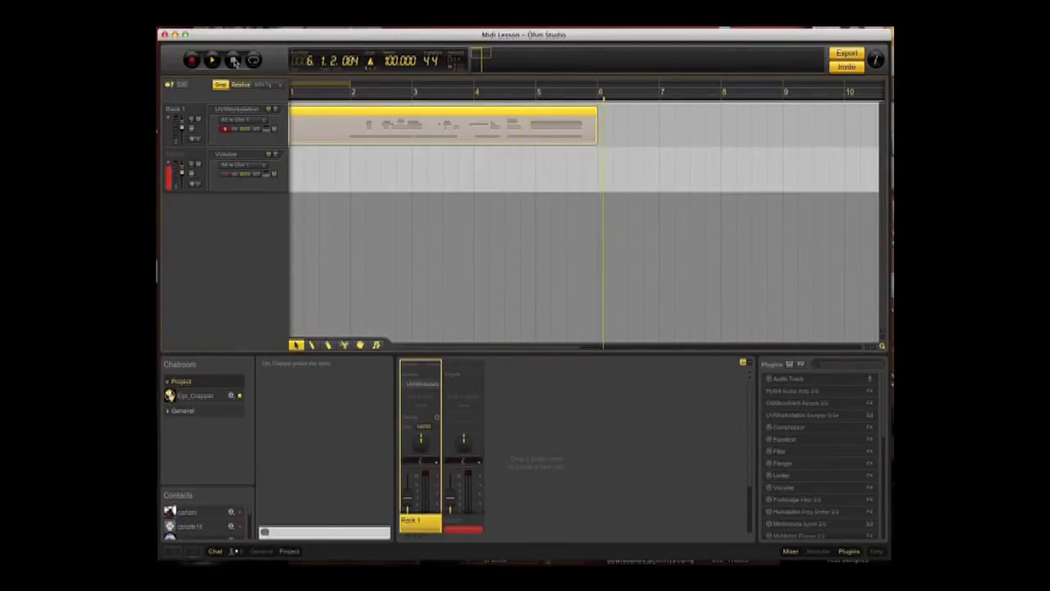
pyautogui.click(215, 62)
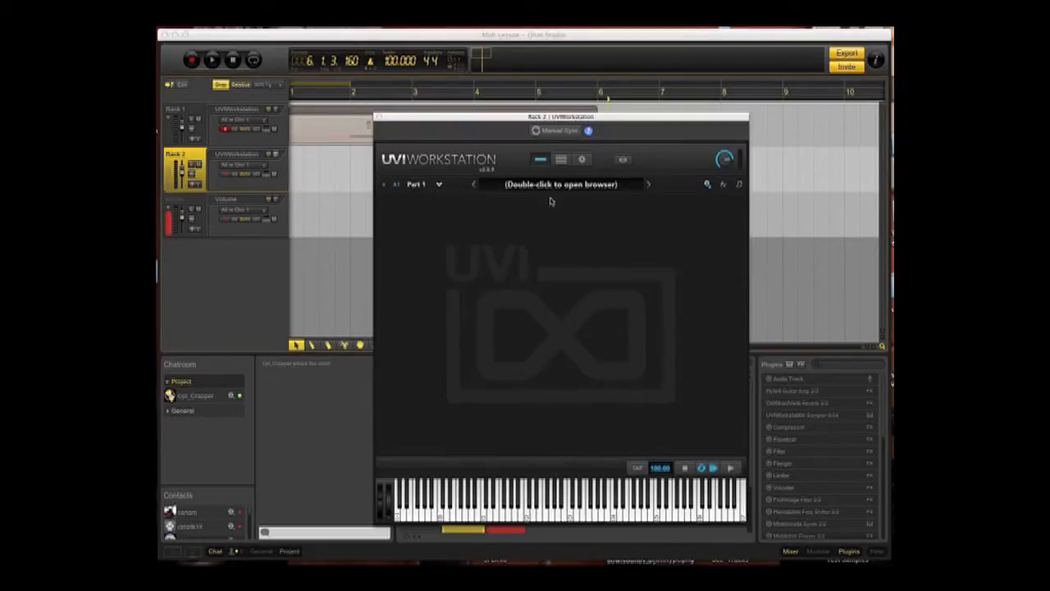
# Step: Load OhmPlug 4-Orchestral Pizzicato Strings into Rack 2's UVI Workstation
pyautogui.doubleClick(558, 184)
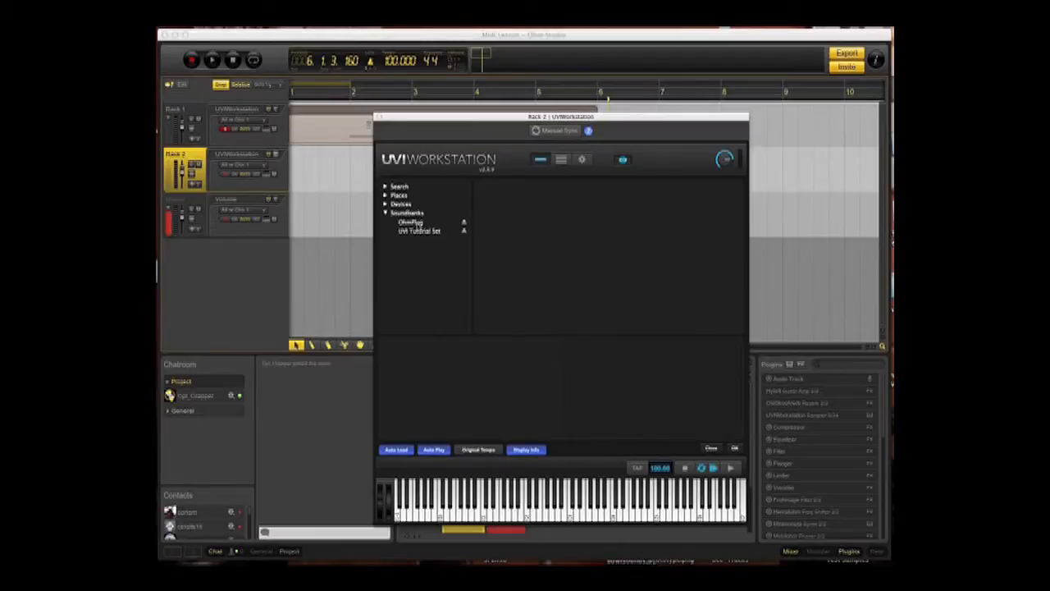
pyautogui.click(410, 223)
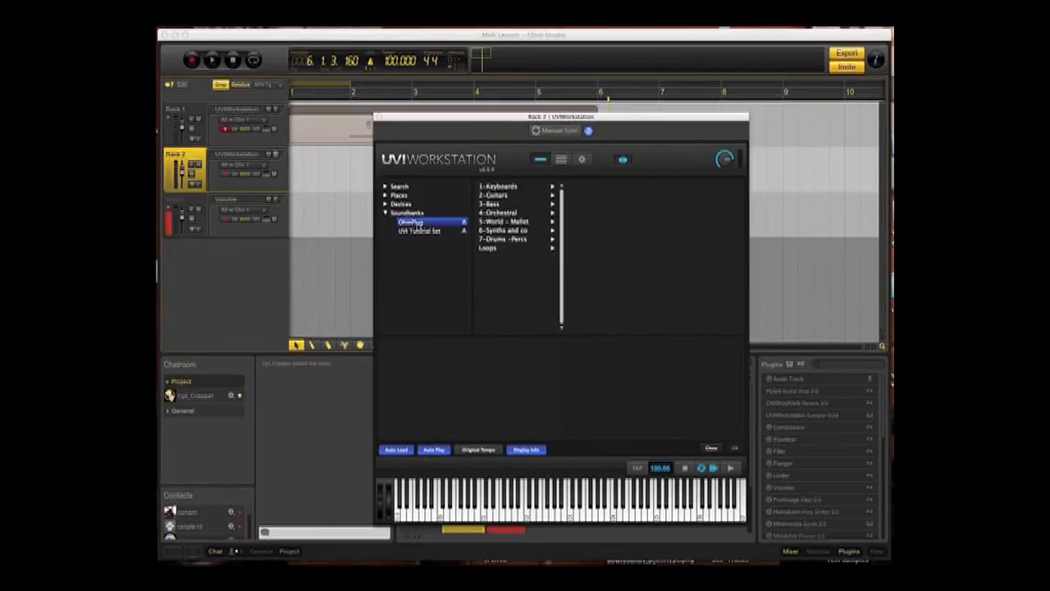
pyautogui.click(500, 212)
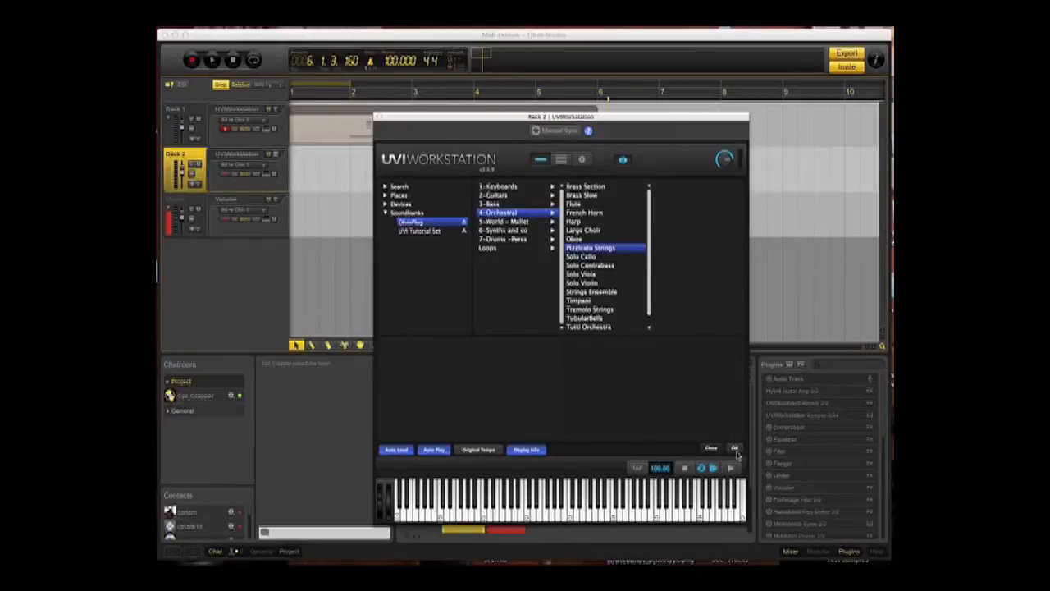
pyautogui.doubleClick(590, 247)
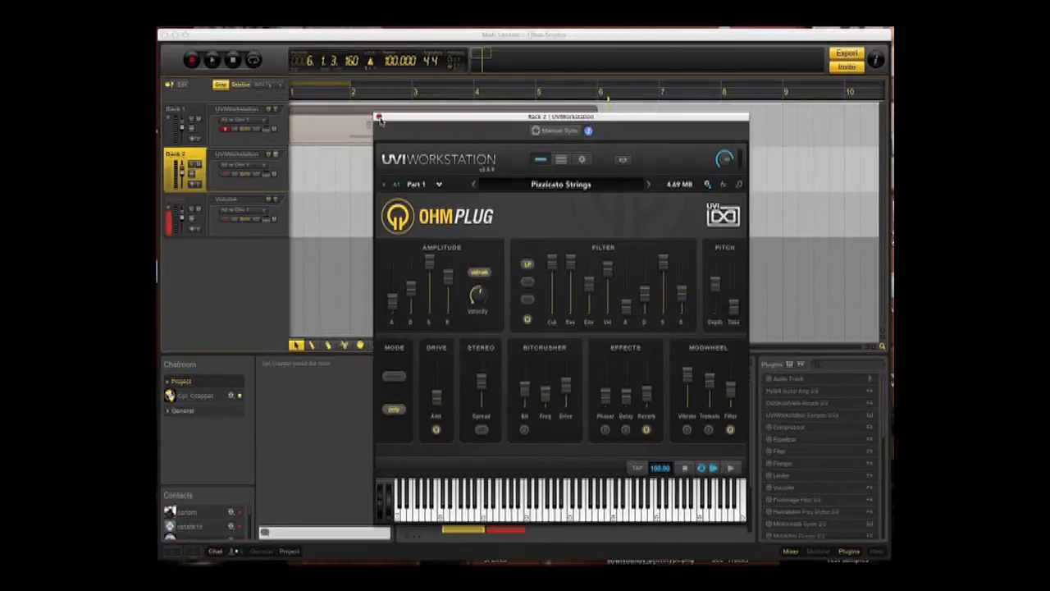
# Step: Close the Pizzicato Strings instrument window on Rack 2
pyautogui.click(378, 116)
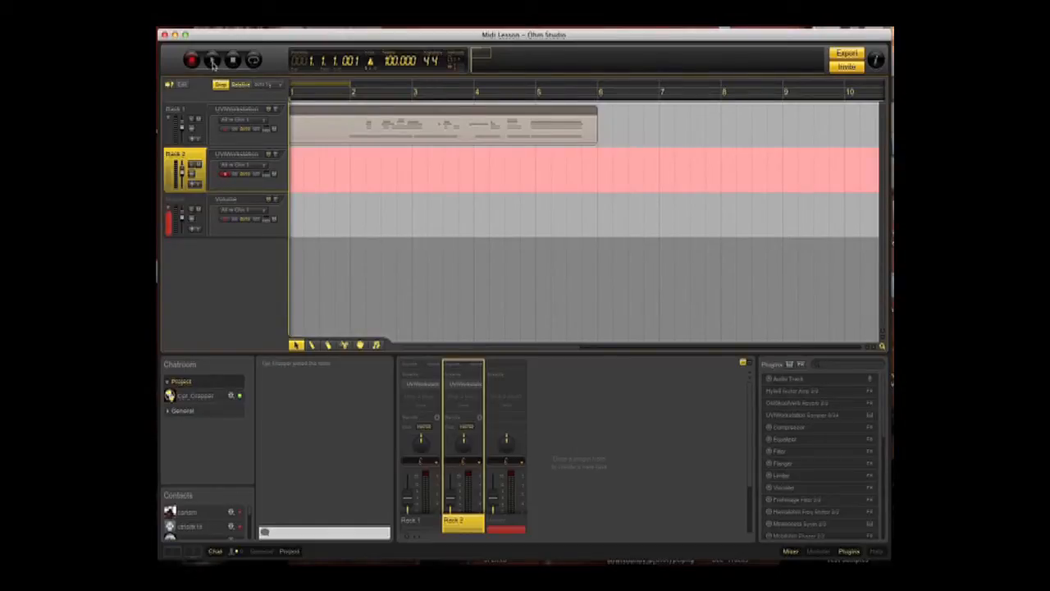
# Step: Record the pizzicato strings part on Rack 2 for about 4.5 bars
pyautogui.click(213, 63)
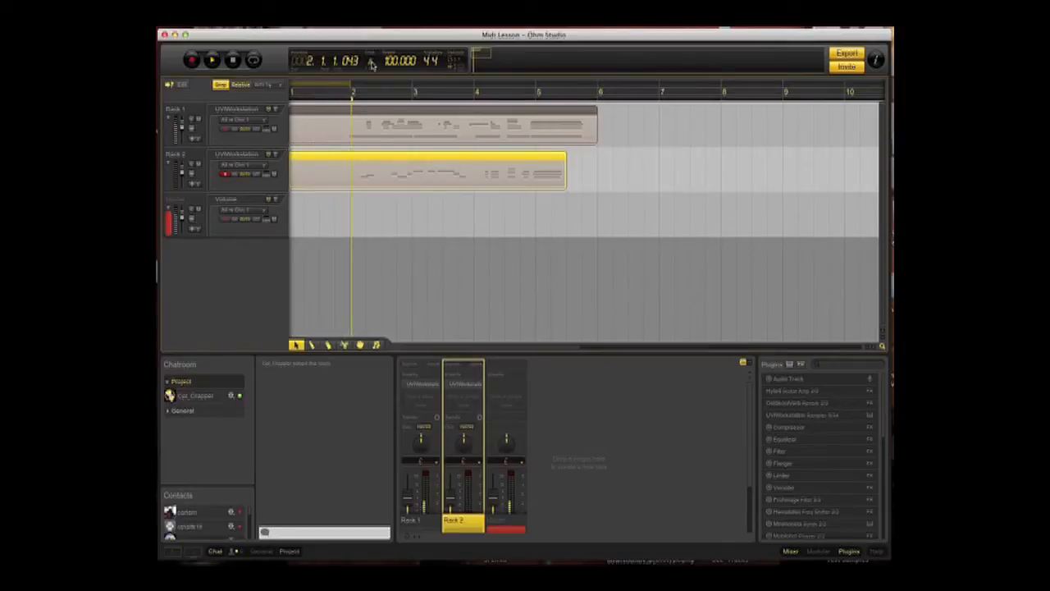
pyautogui.click(211, 60)
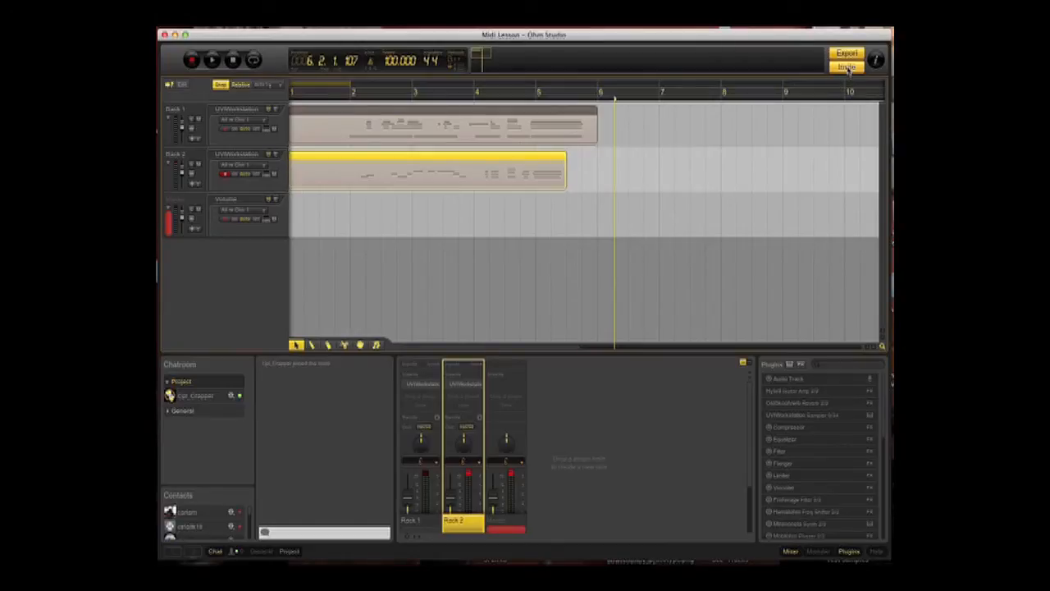
# Step: Invite user 'sara' to collaborate on the project and close the dialog
pyautogui.click(845, 65)
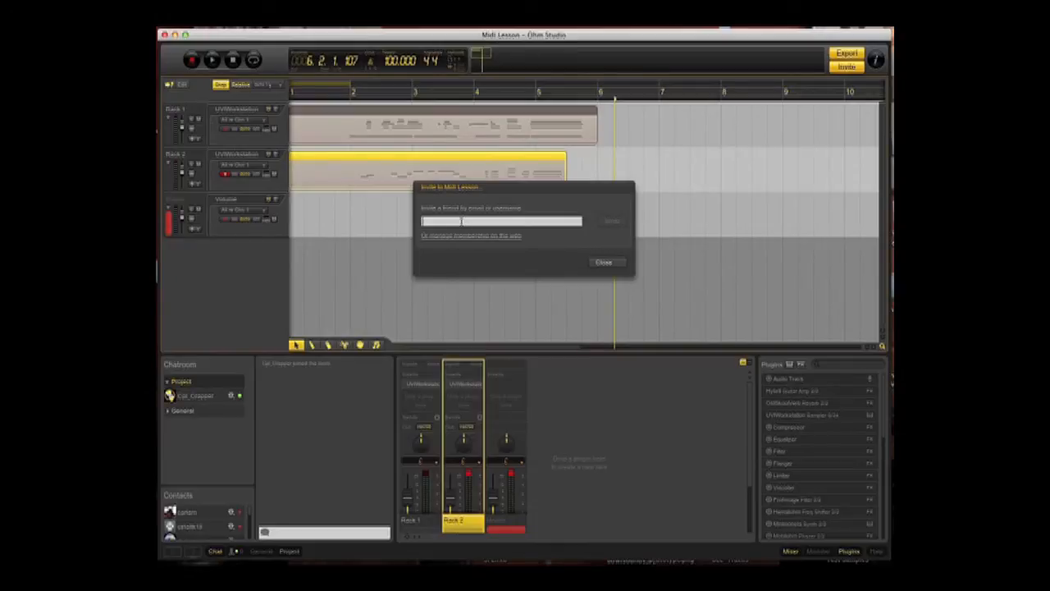
pyautogui.write('saramoggy')
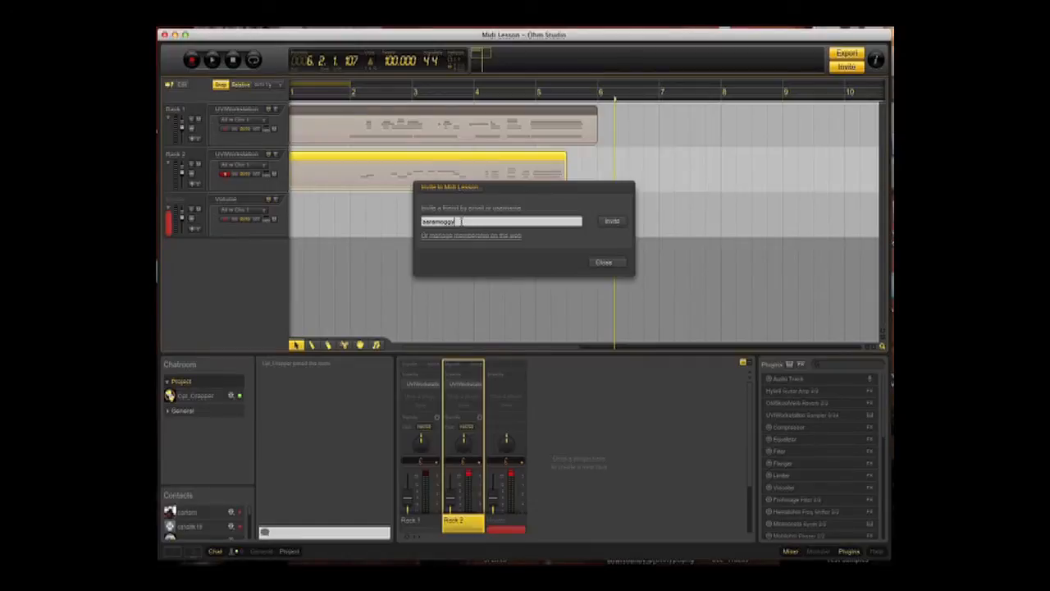
pyautogui.moveTo(586, 234)
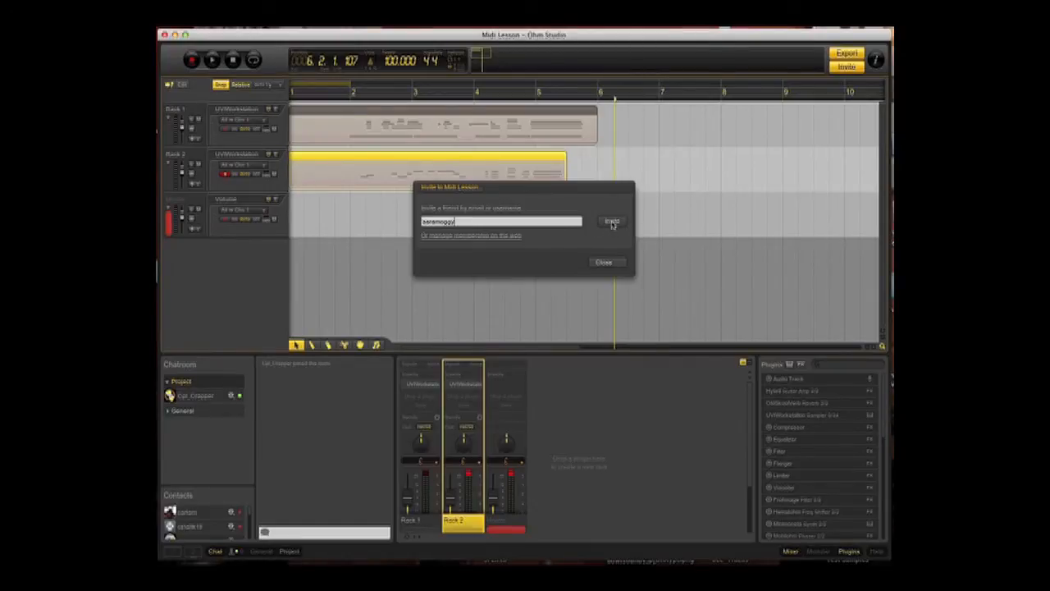
pyautogui.click(611, 220)
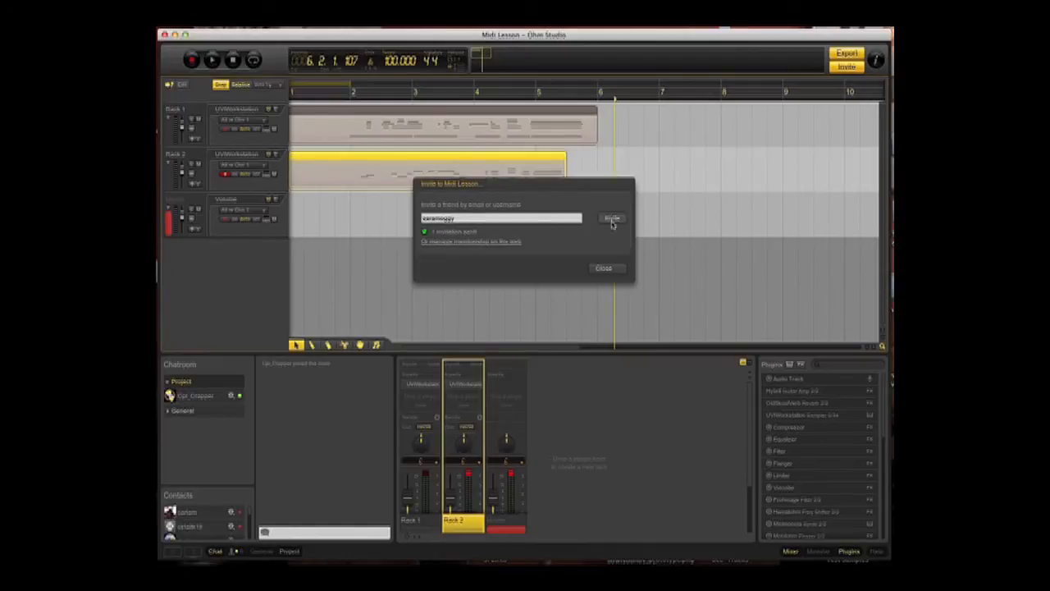
pyautogui.moveTo(605, 248)
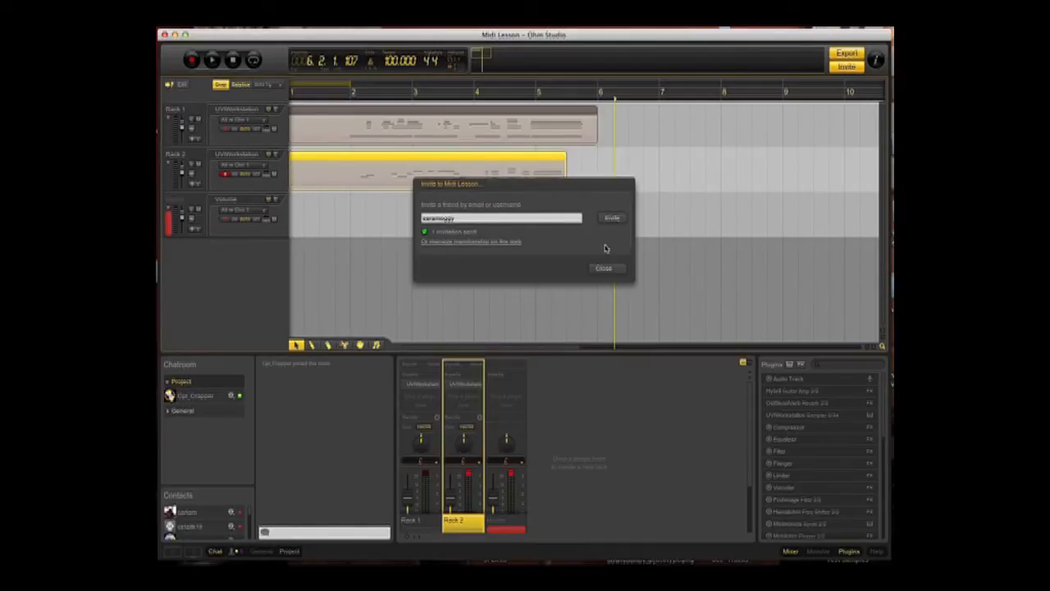
pyautogui.click(604, 268)
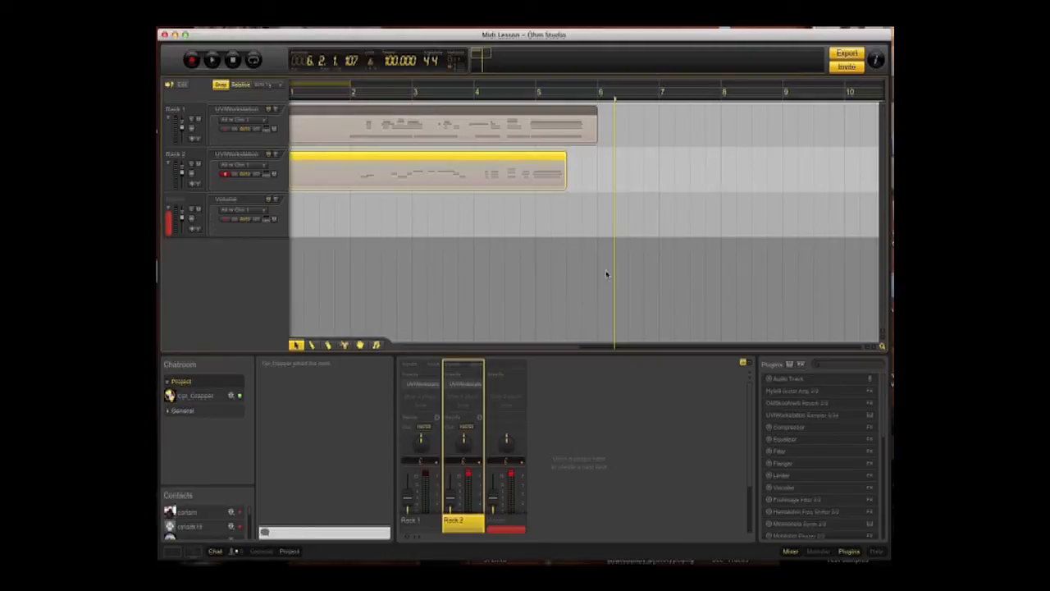